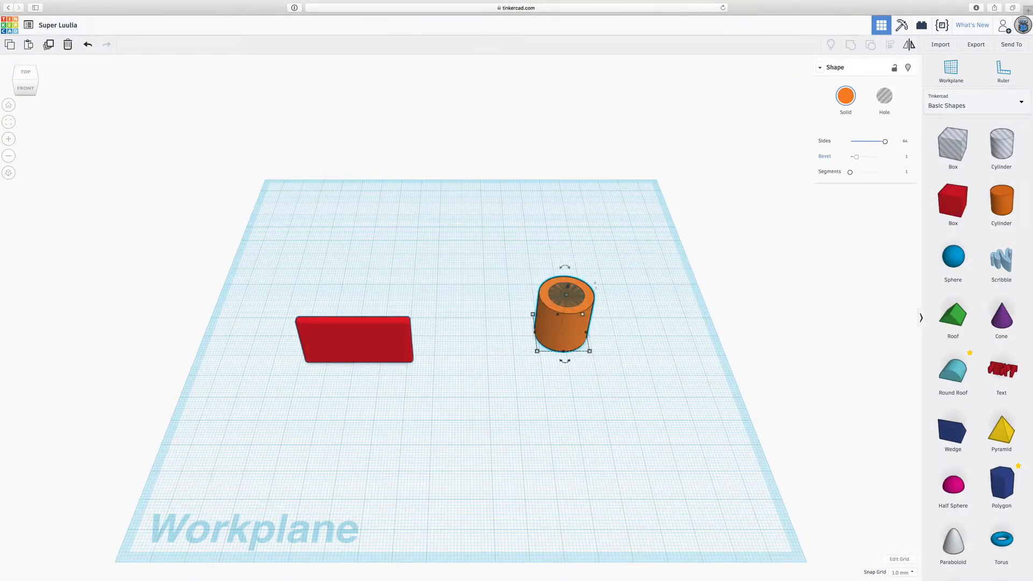
- Select the red rectangular plate on the workplane
click(354, 339)
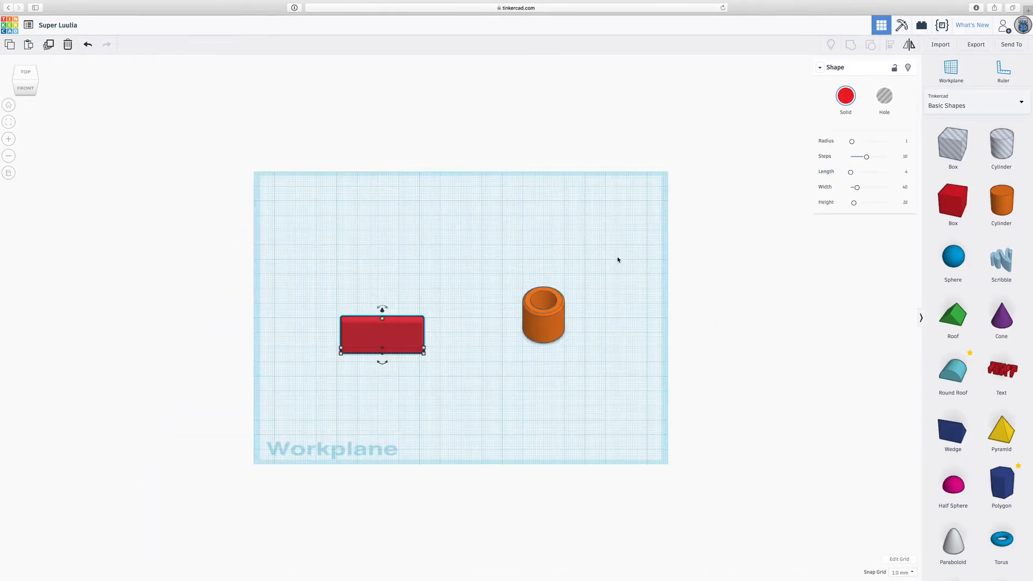
mouse_move(603, 272)
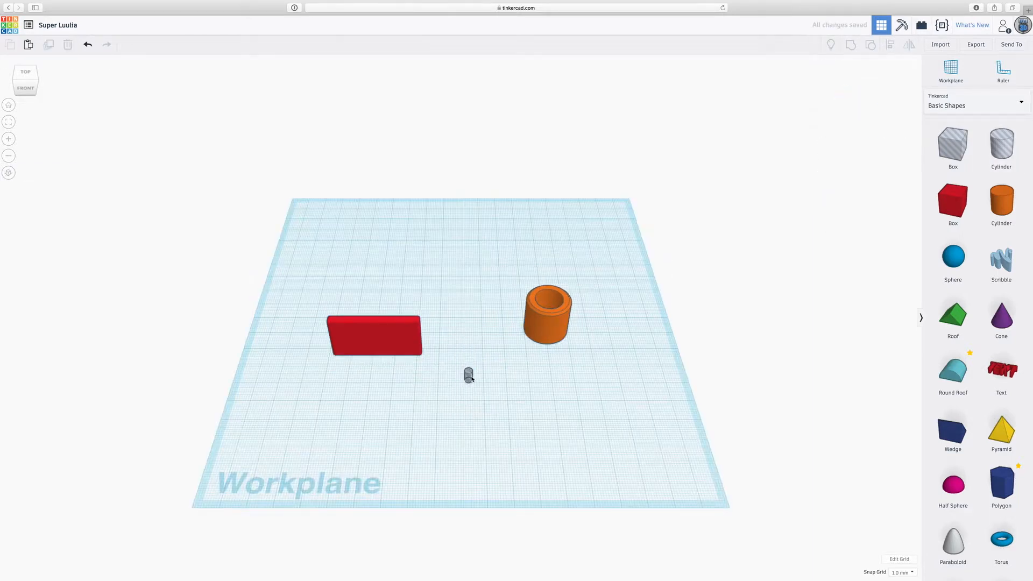
- Select the small hole cylinder and then the plate to arrange them
click(468, 376)
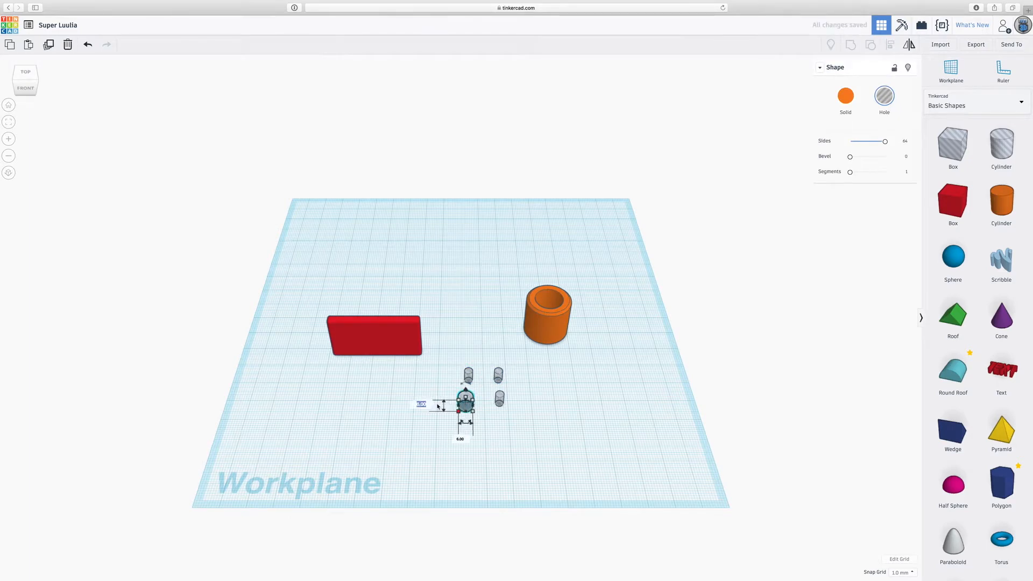
click(373, 335)
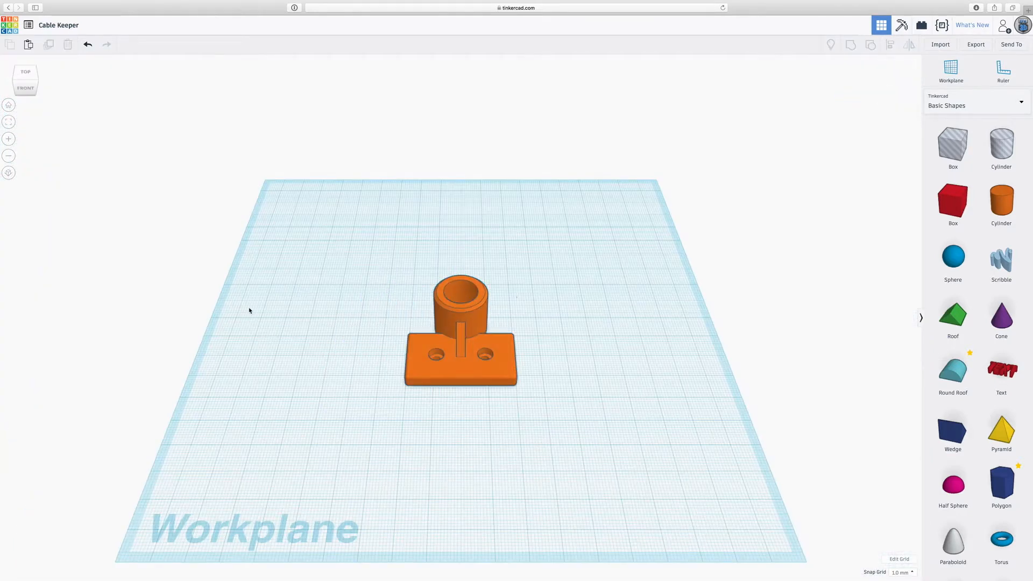
mouse_move(975, 44)
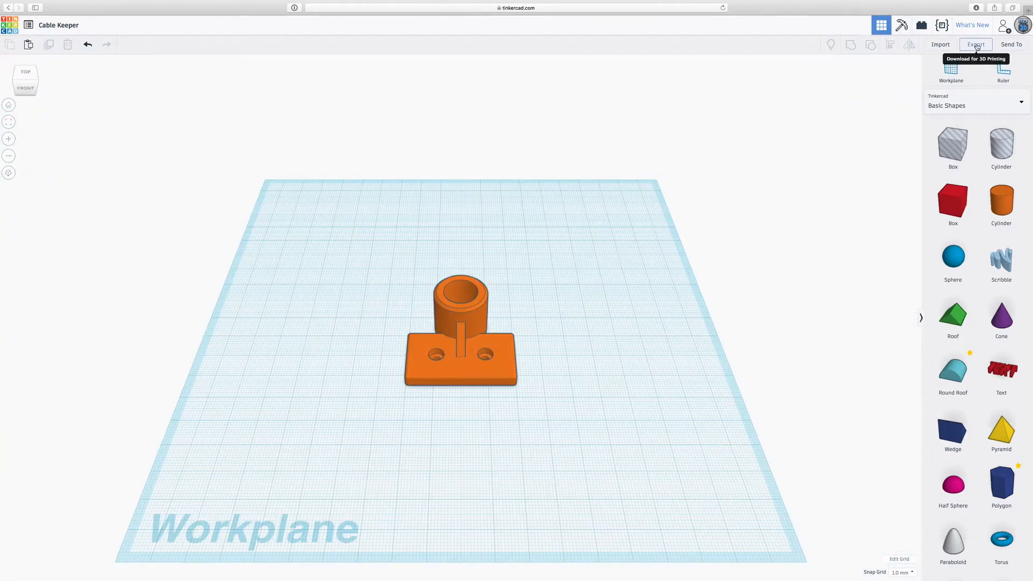
- Export the entire Cable Keeper design as an .STL file
click(976, 44)
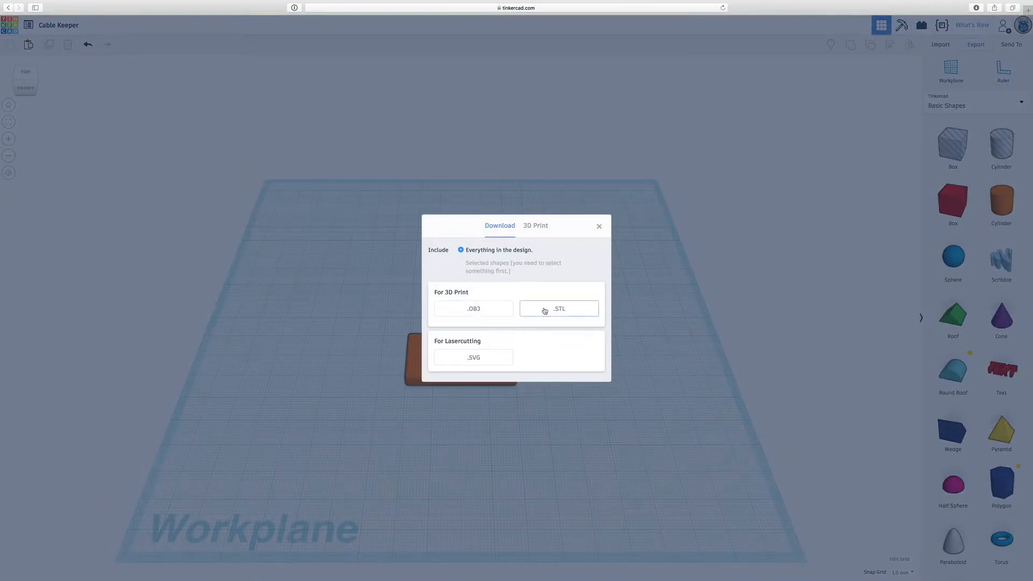
click(599, 226)
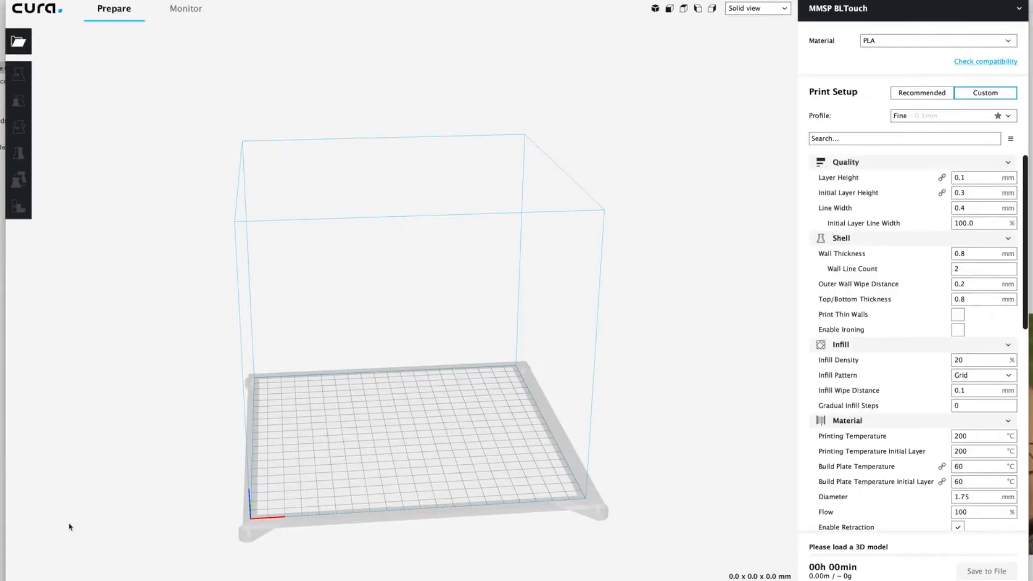
mouse_move(18, 41)
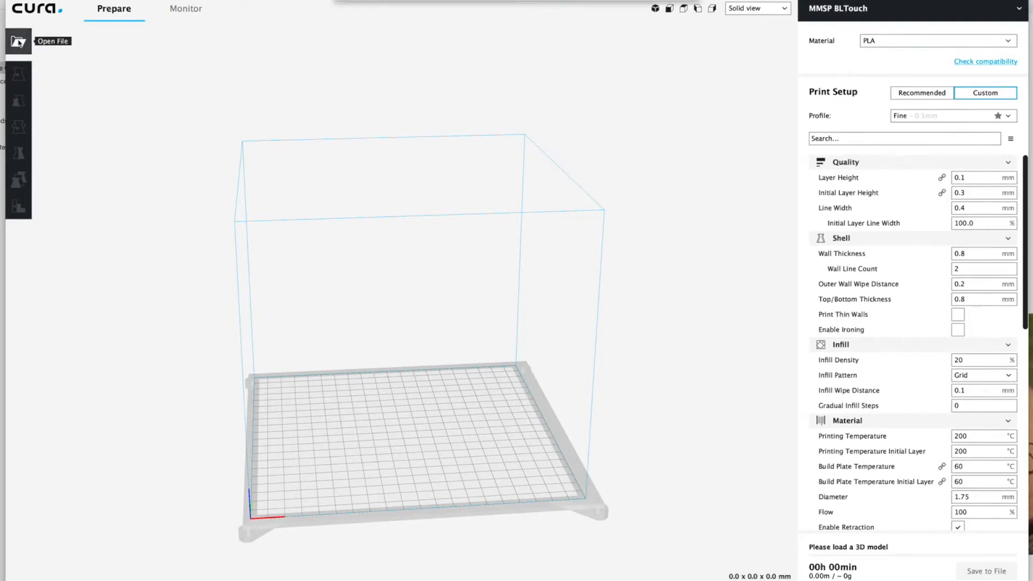
- Open Cable Keeper.stl from Downloads onto Cura's build plate
click(18, 41)
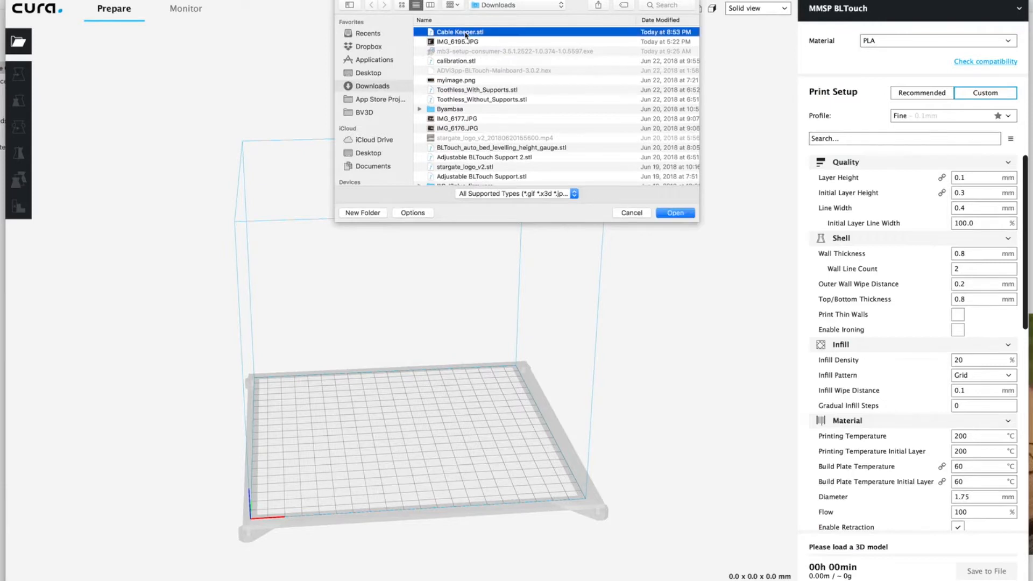
click(675, 212)
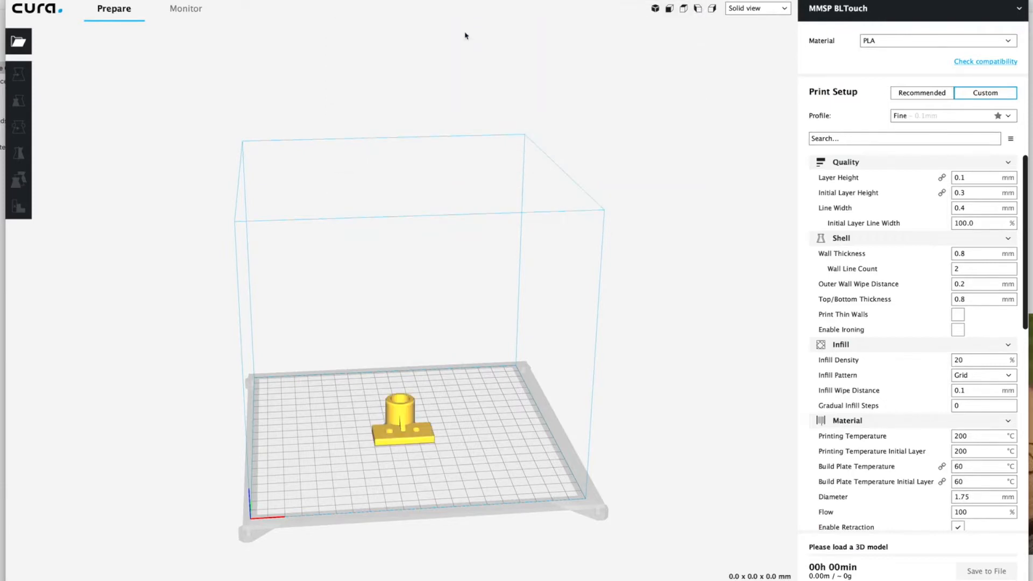
click(986, 572)
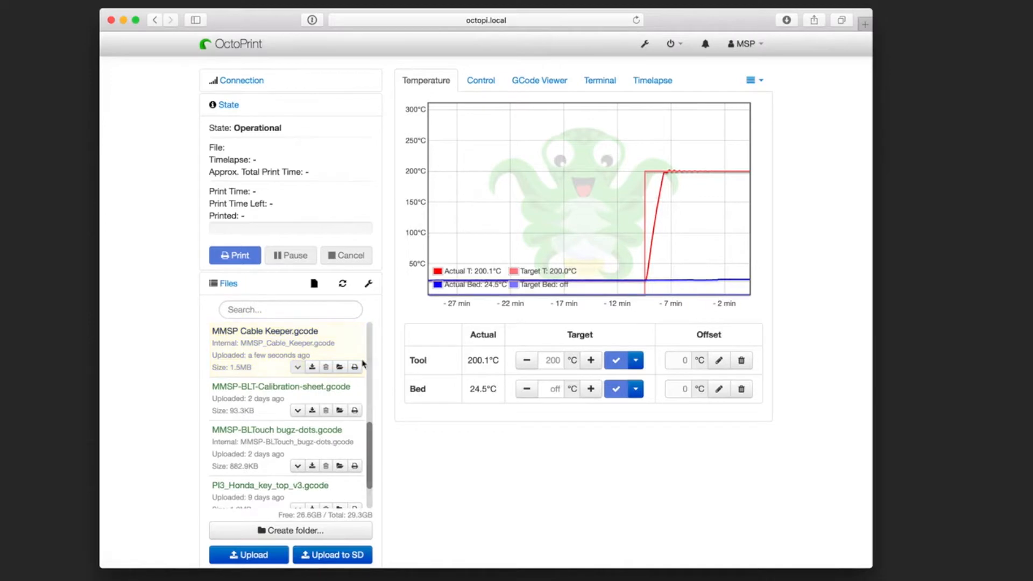
- Print MMSP Cable Keeper.gcode from OctoPrint's Files list
click(234, 255)
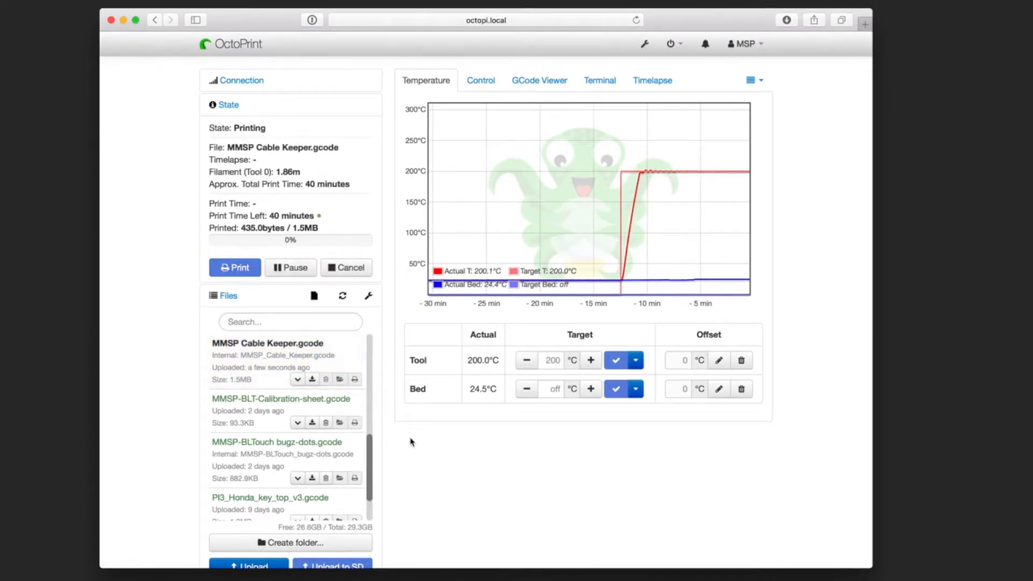